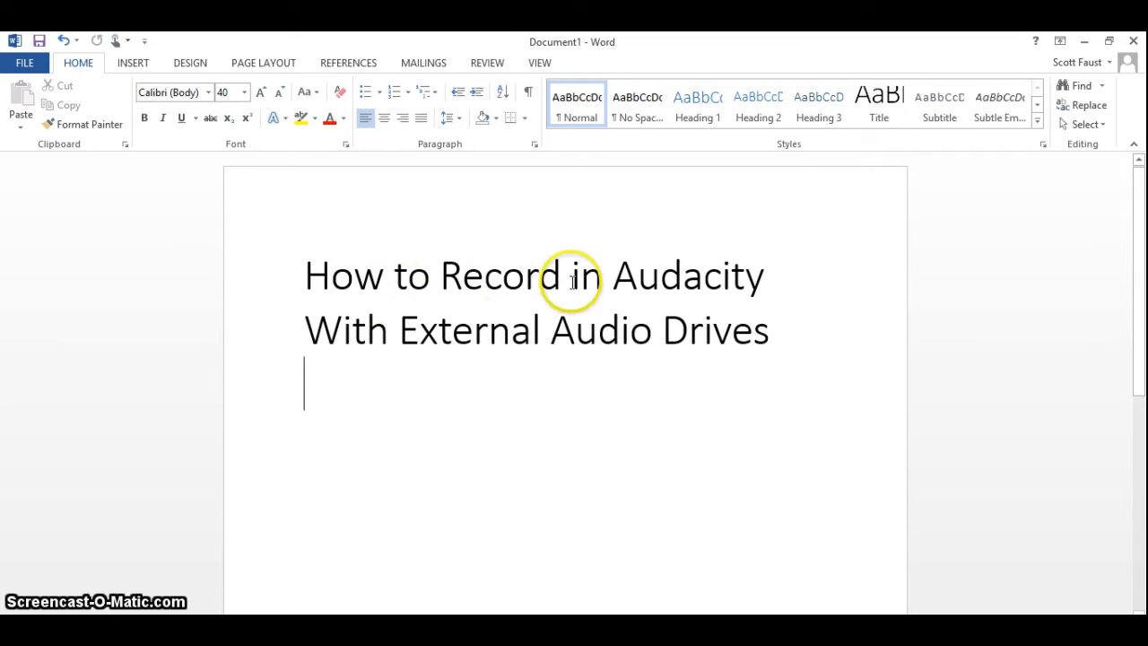
mouse_move(619, 332)
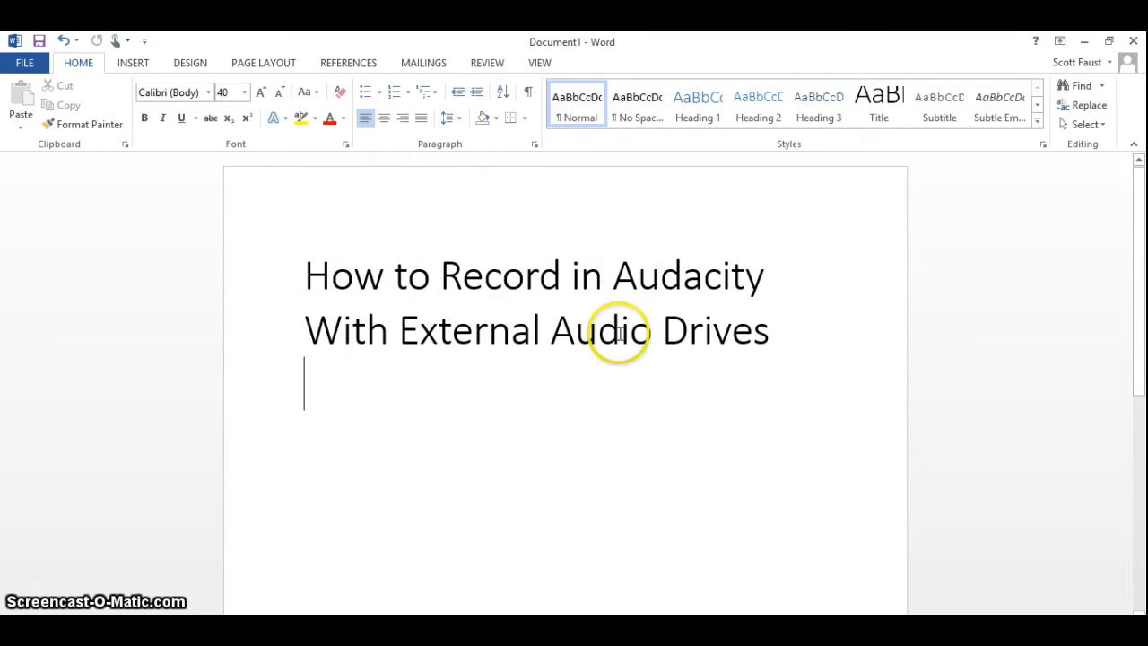
mouse_move(377, 506)
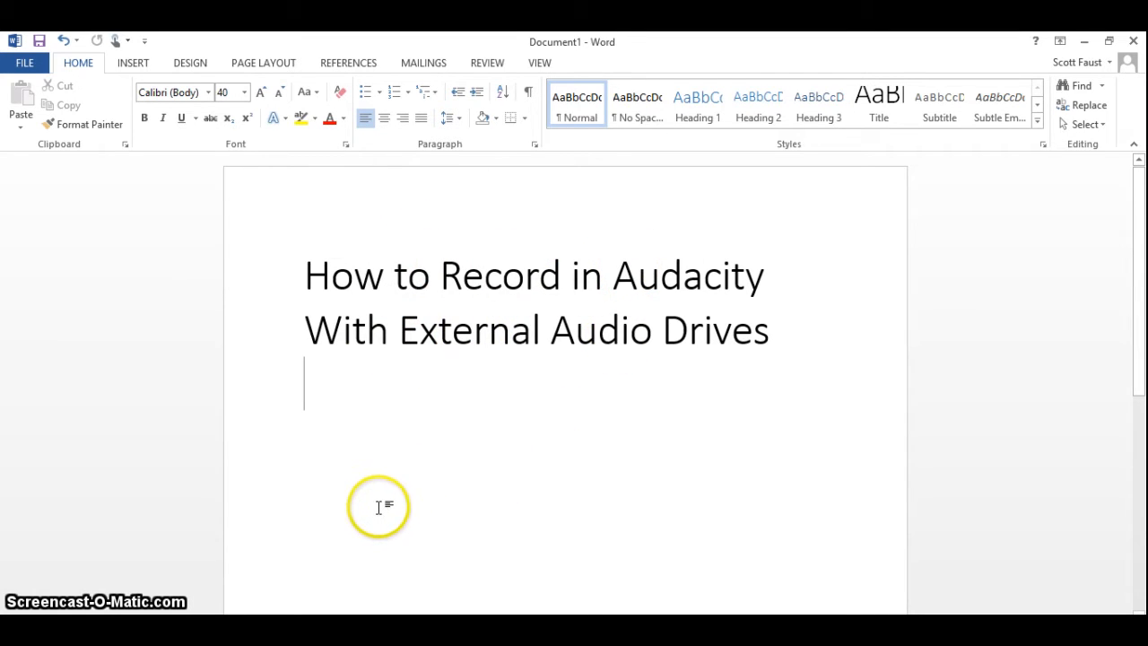
mouse_move(378, 506)
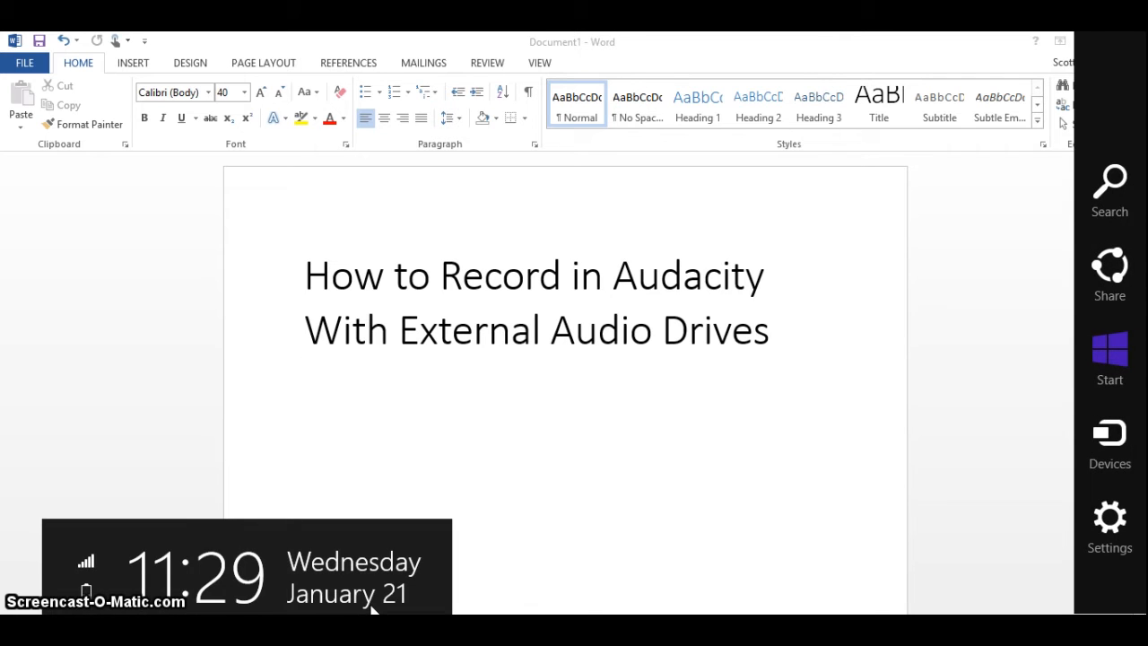
Launch Audacity from its Windows shortcut, opening an empty project
click(1108, 189)
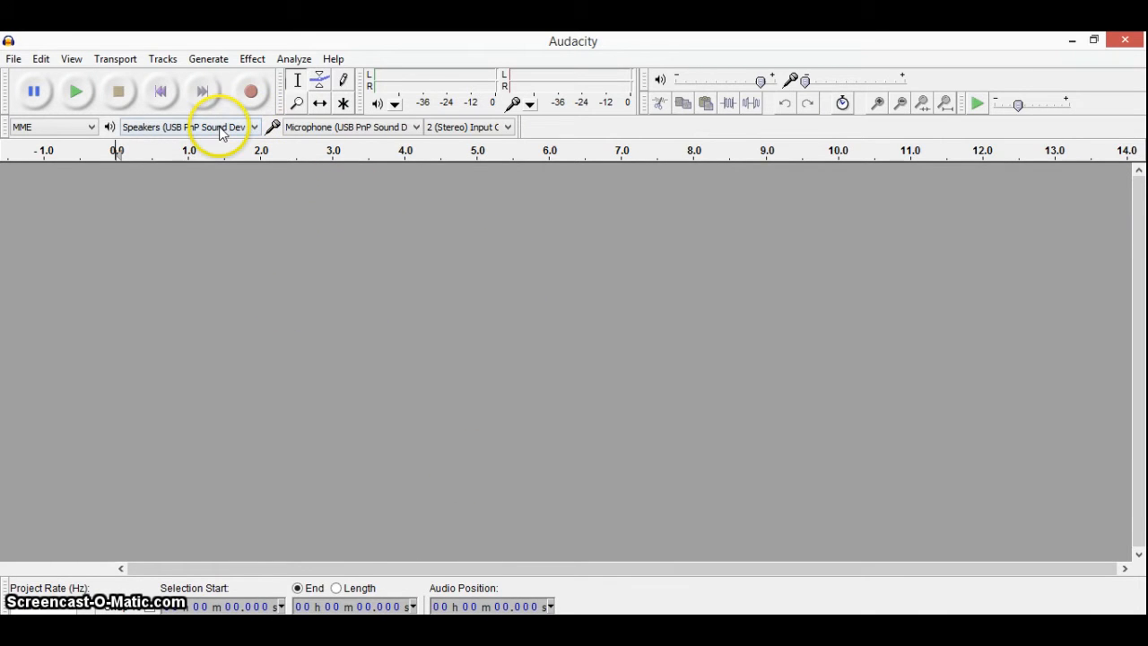
Choose Speakers (USB PnP Sound Device) for playback and its microphone for recording
click(254, 125)
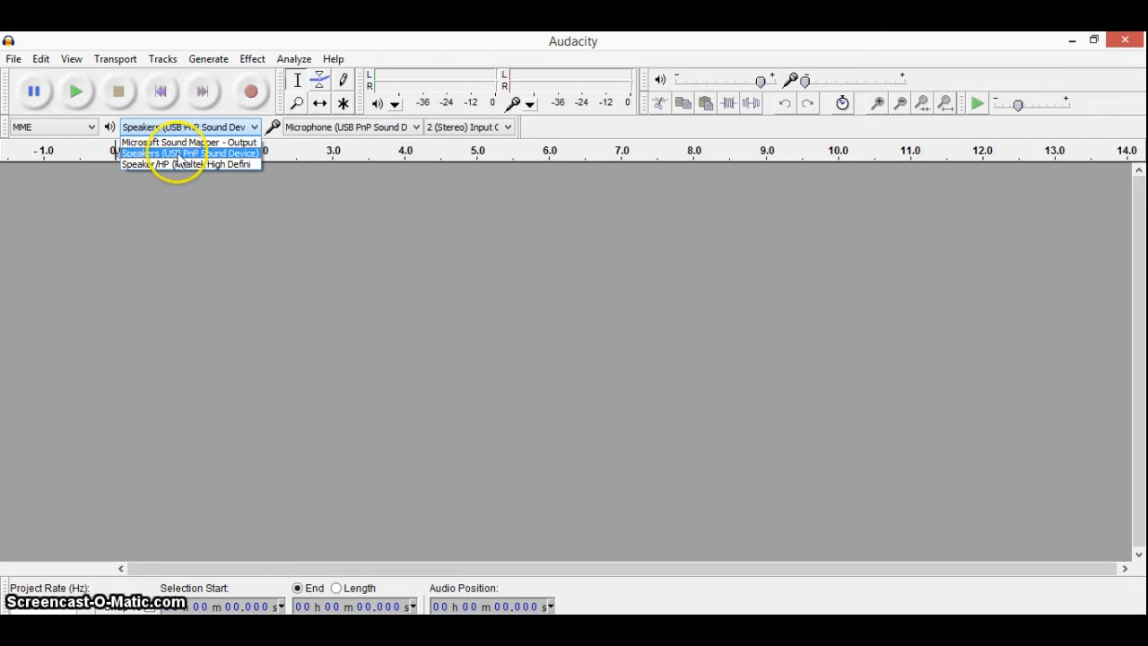
mouse_move(189, 141)
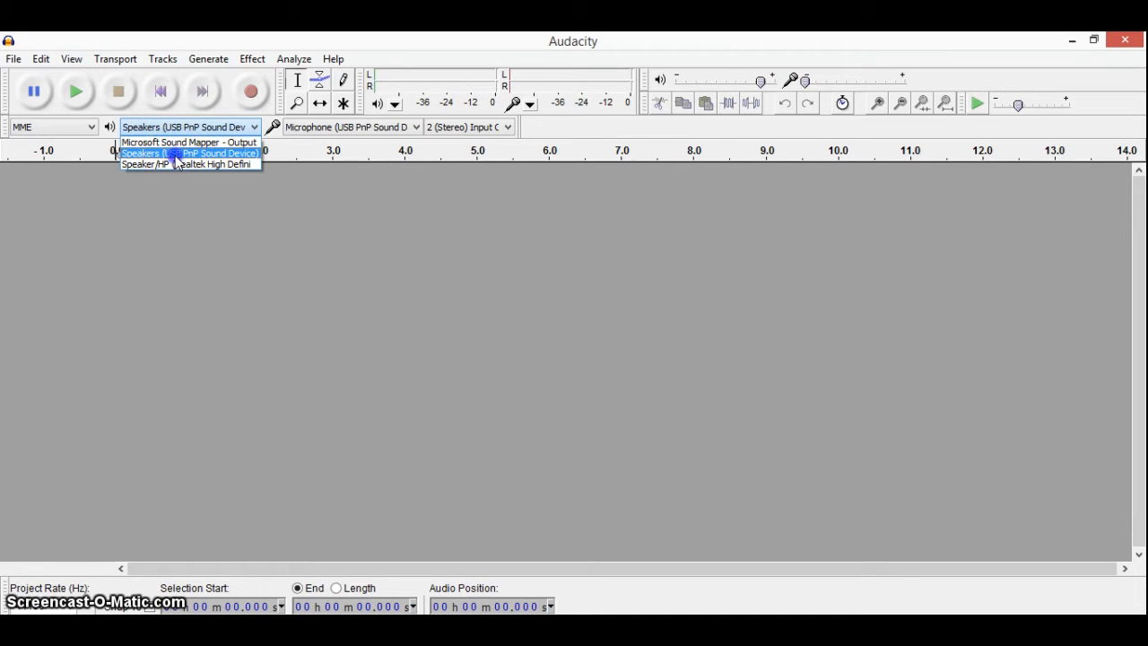
click(350, 126)
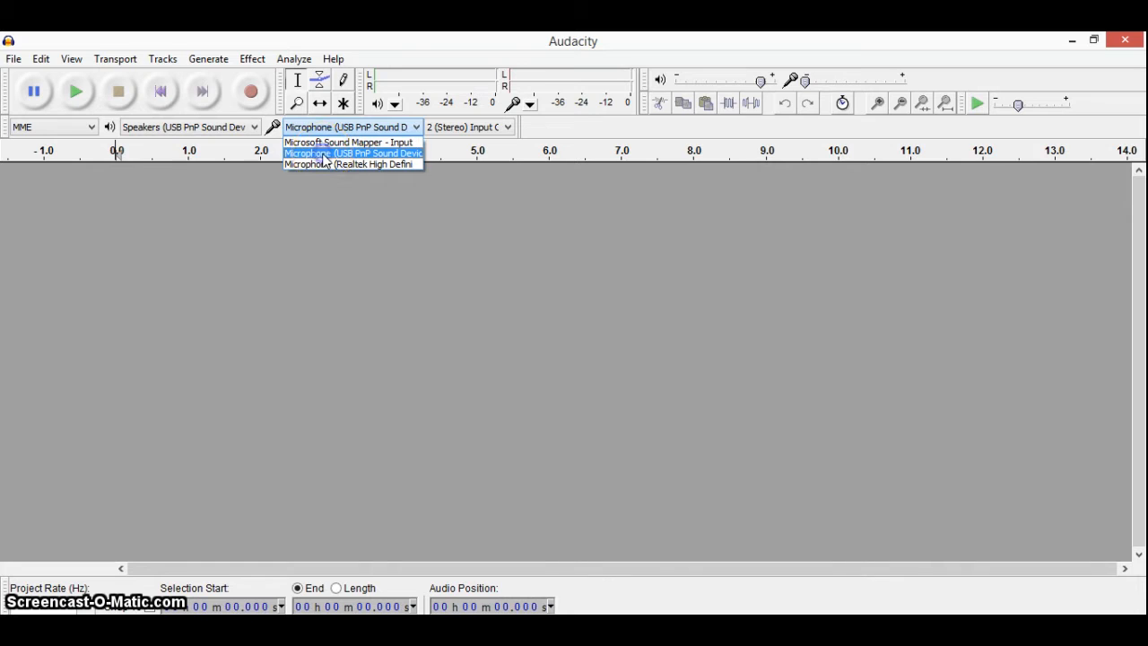
click(351, 152)
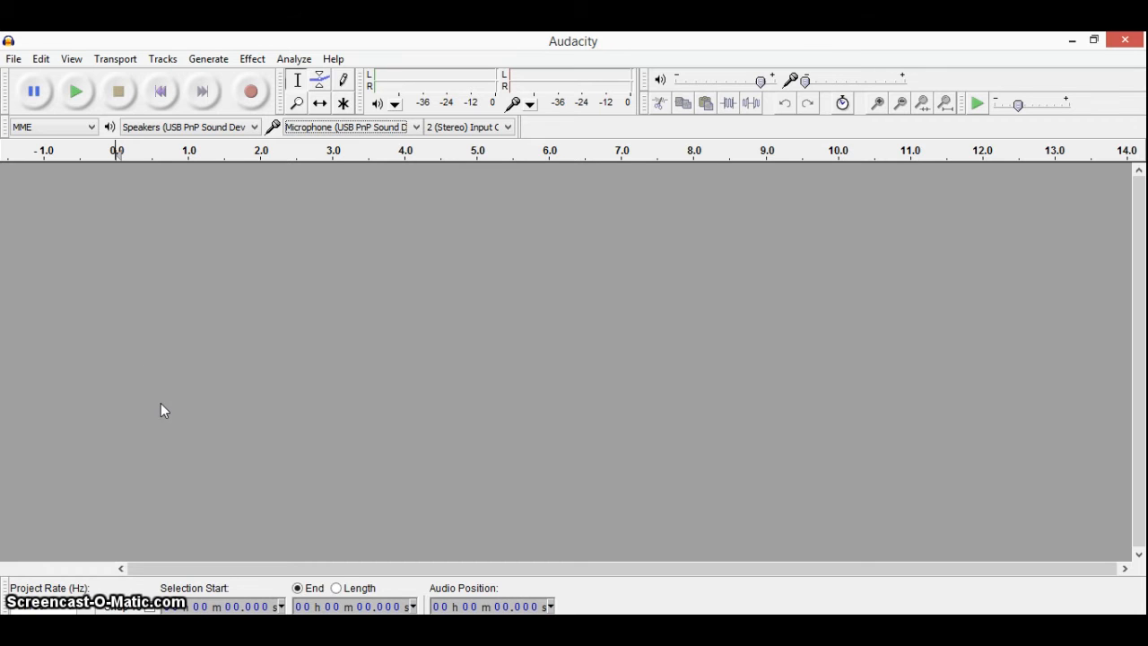
mouse_move(191, 364)
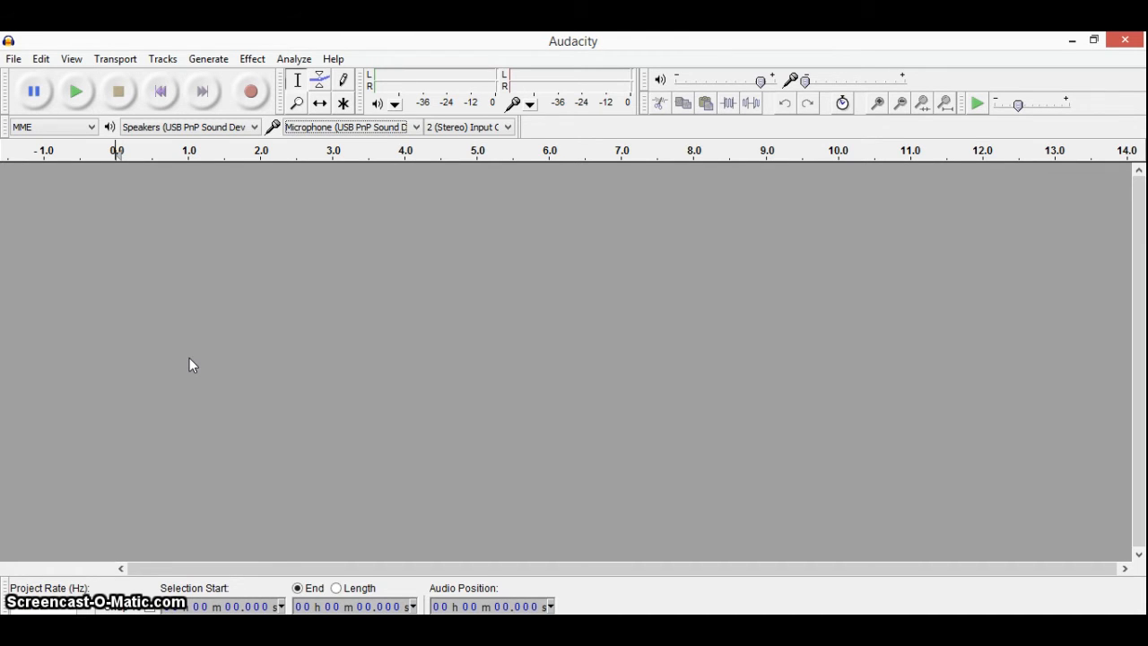
mouse_move(388, 548)
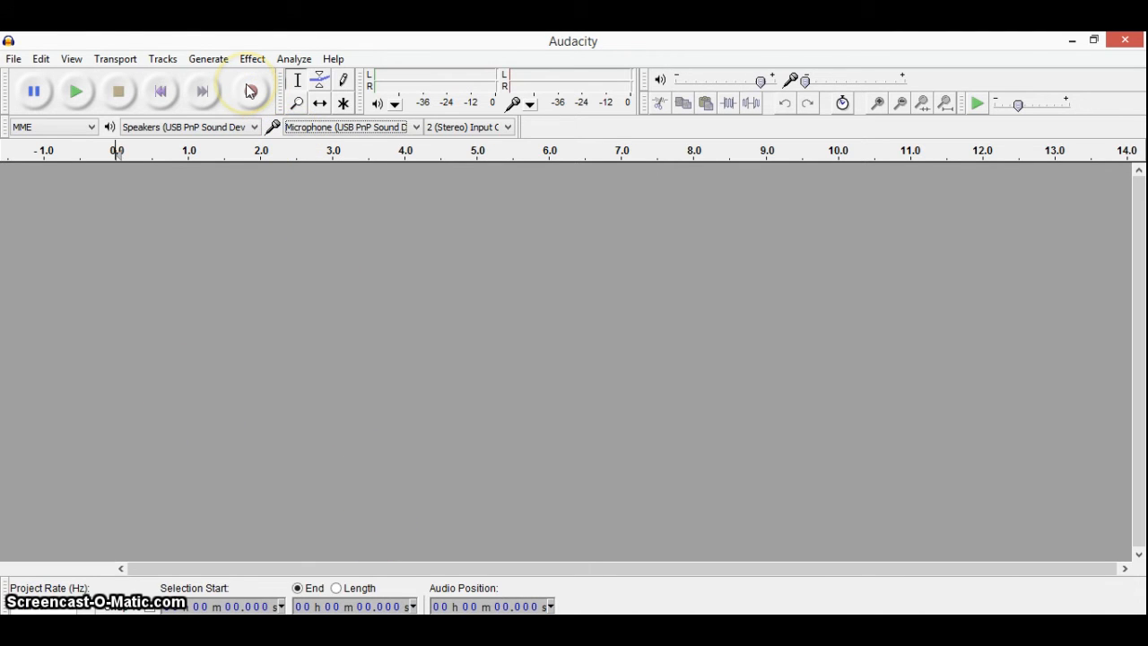
Start recording a new track from the USB device with the Record button
click(251, 90)
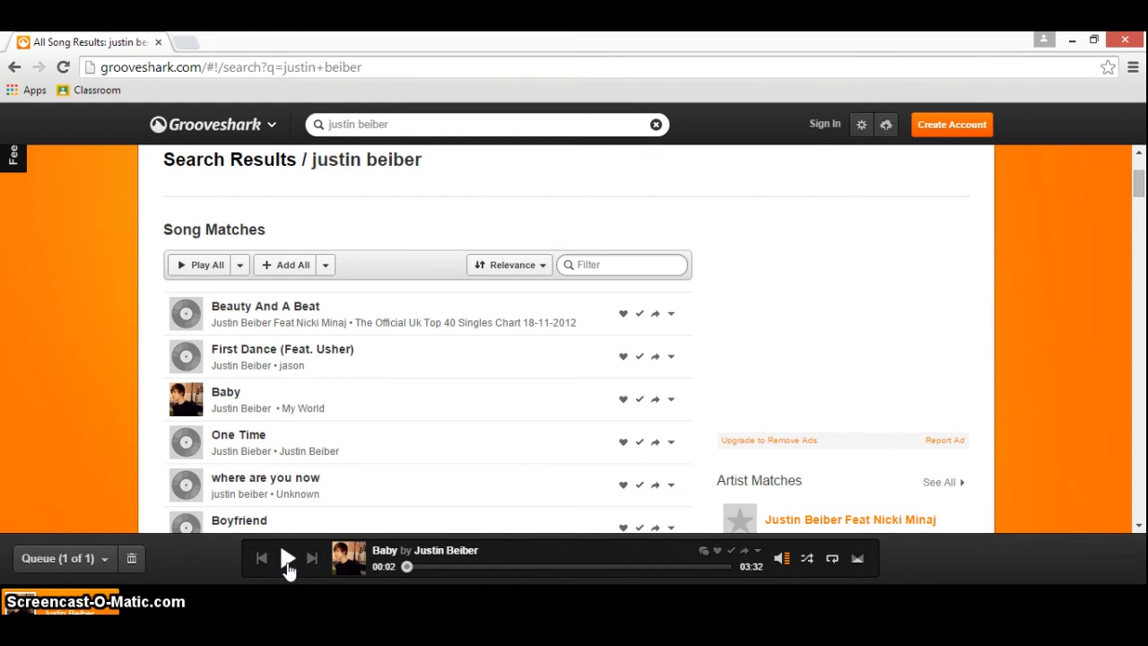
click(287, 556)
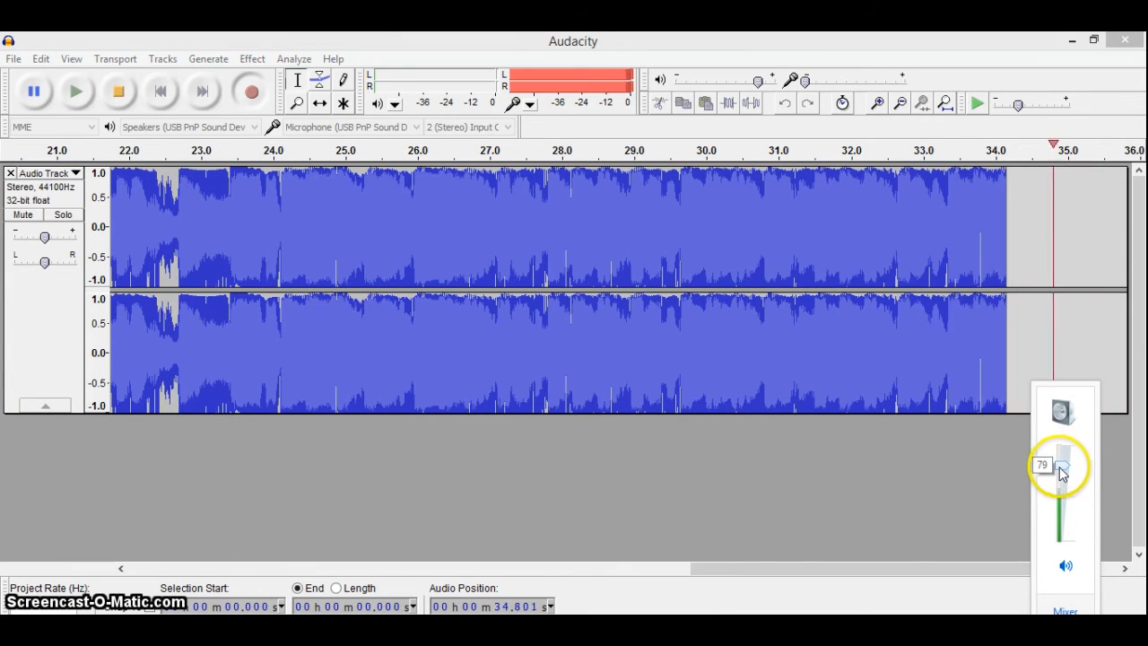
Lower the Windows speaker volume slider while the song records
drag(1062, 464, 1062, 515)
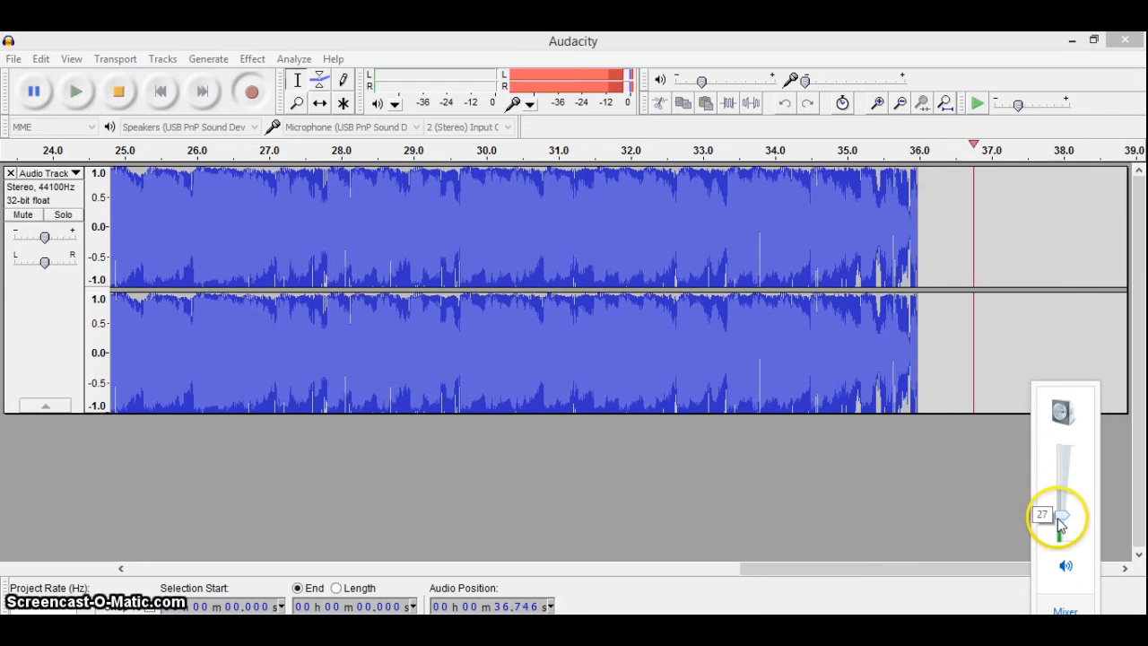
drag(1059, 506, 1058, 520)
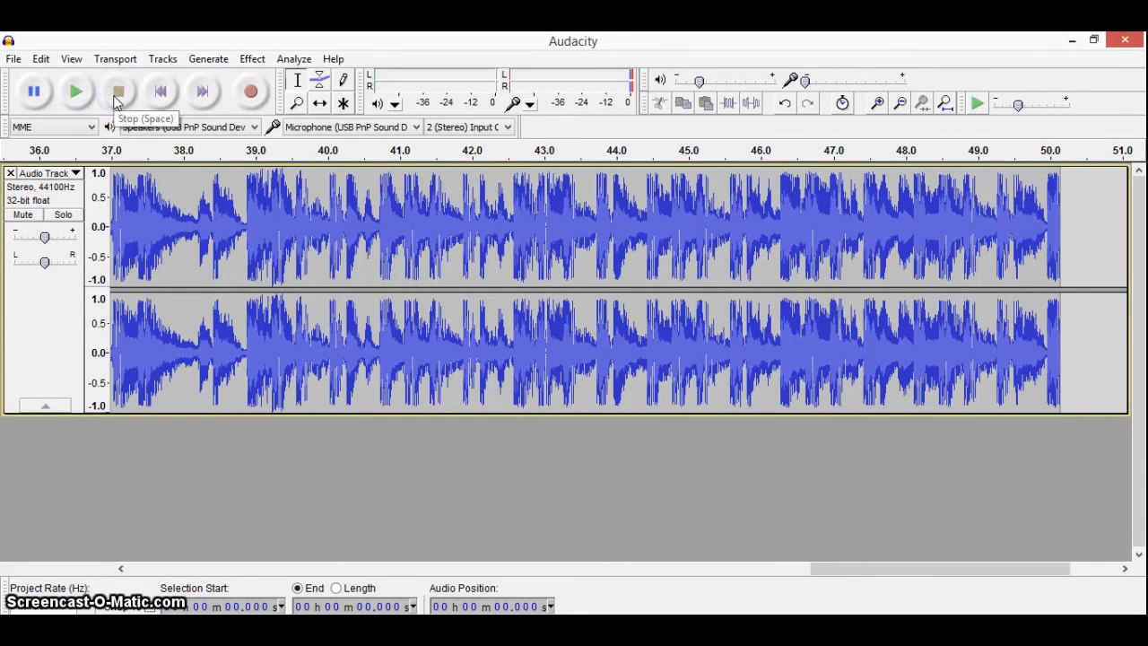
click(13, 58)
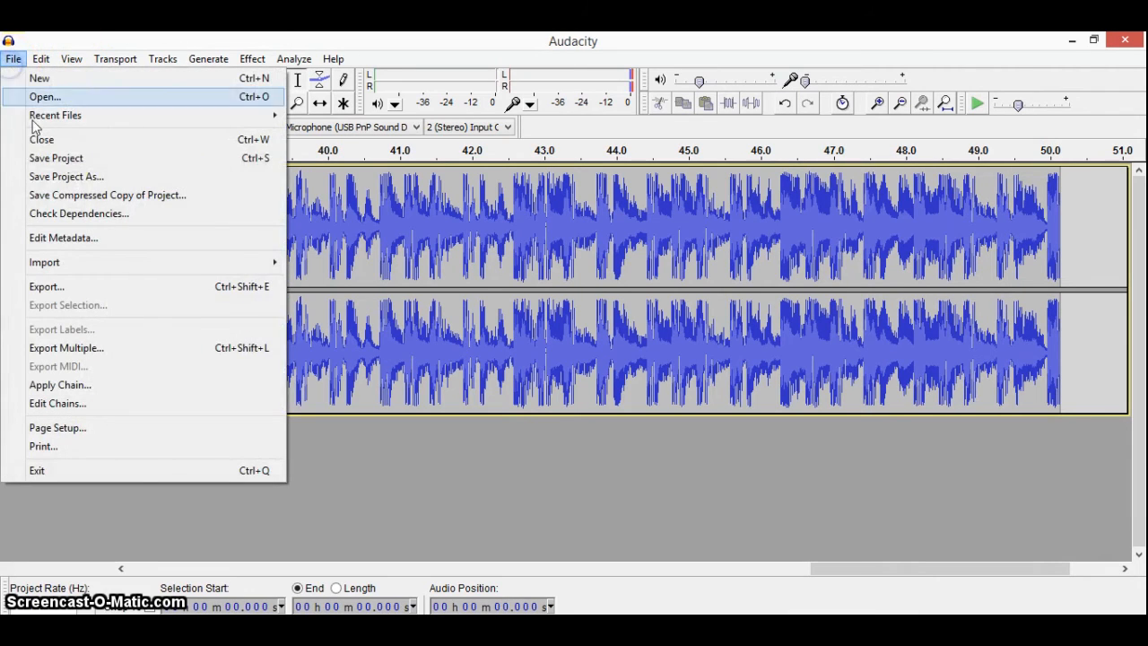
mouse_move(430, 170)
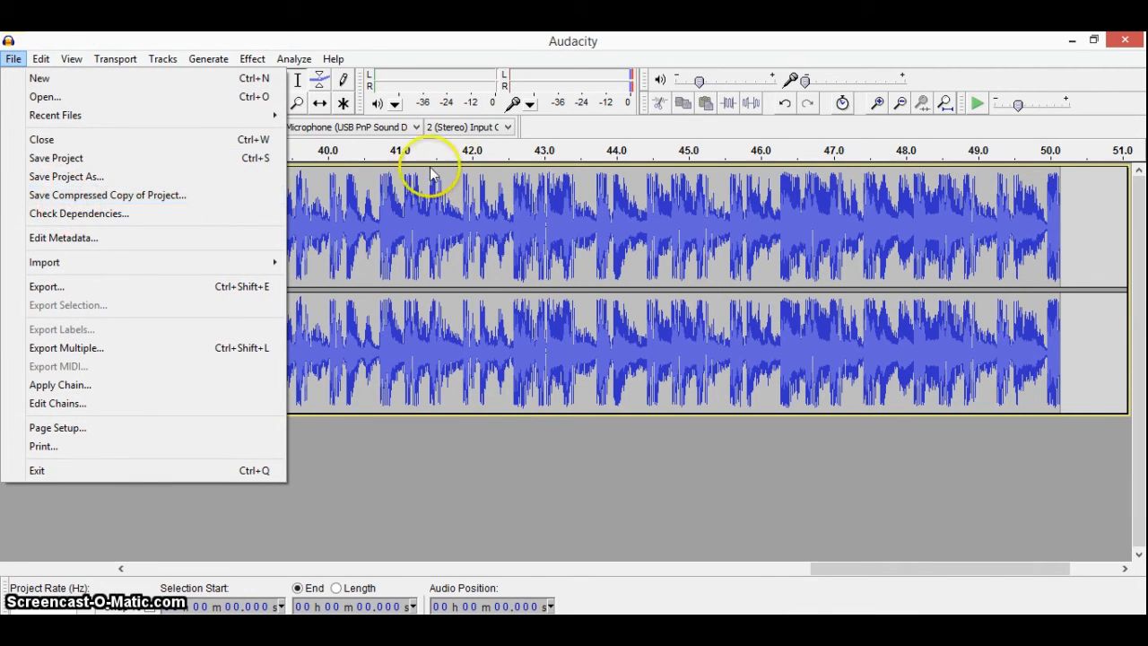
mouse_move(54, 298)
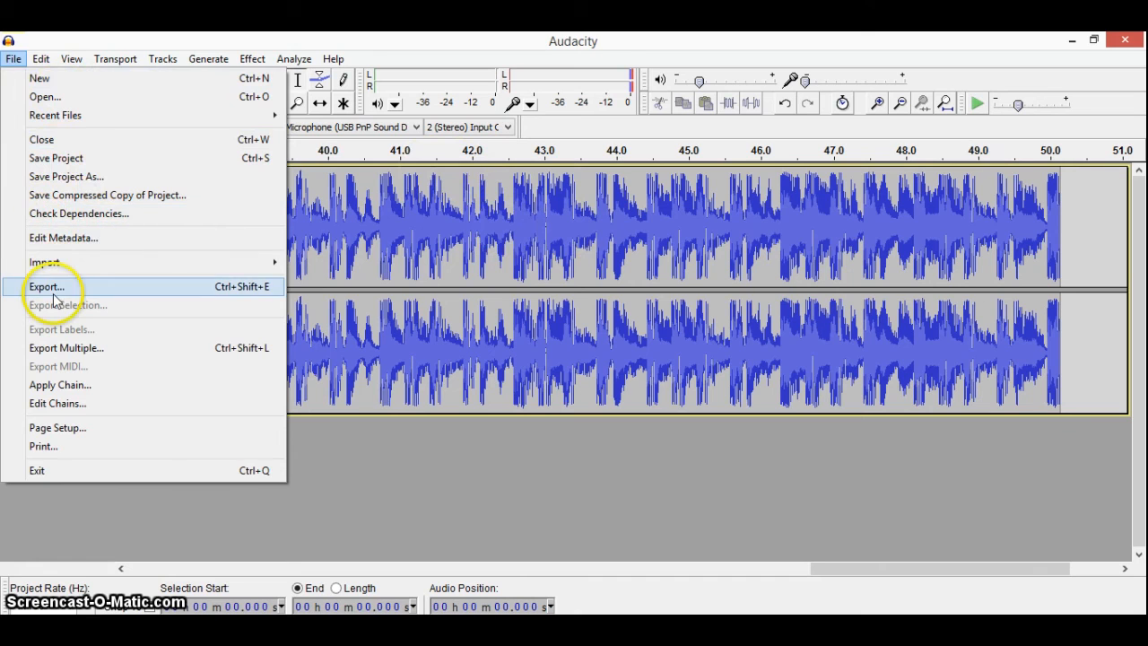
click(46, 287)
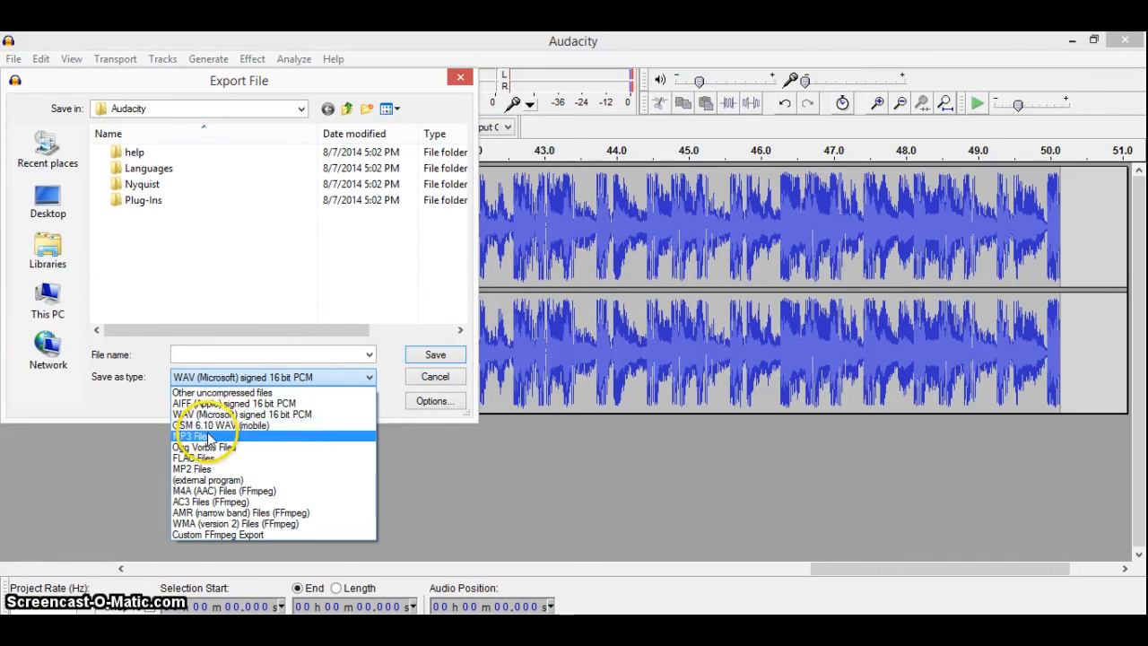
click(194, 436)
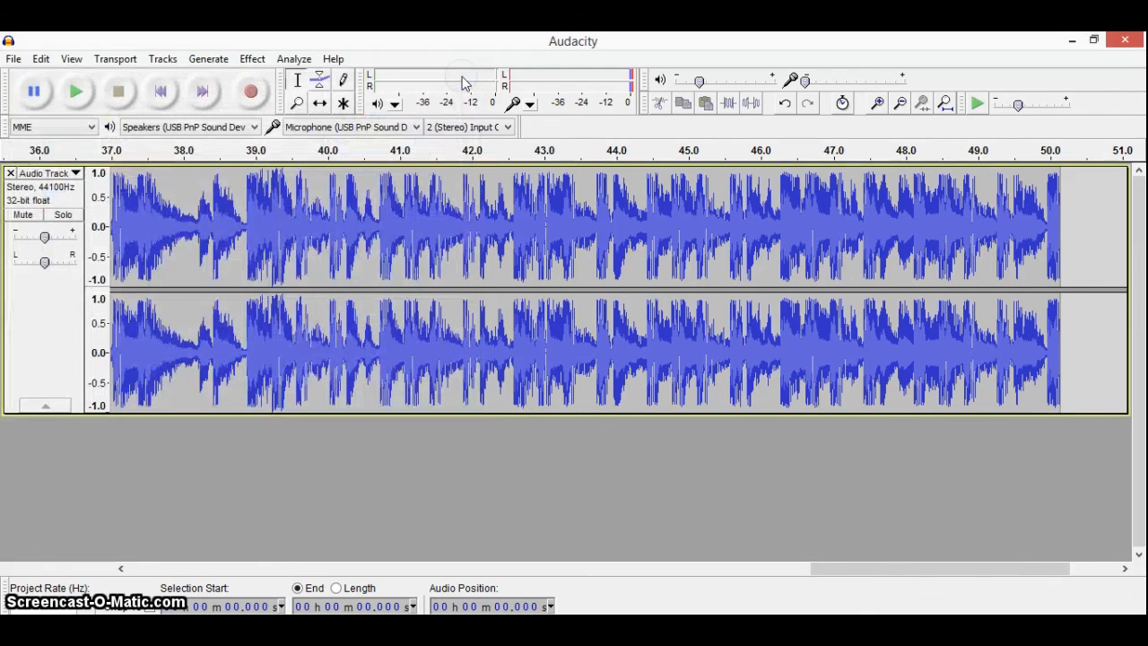
mouse_move(470, 100)
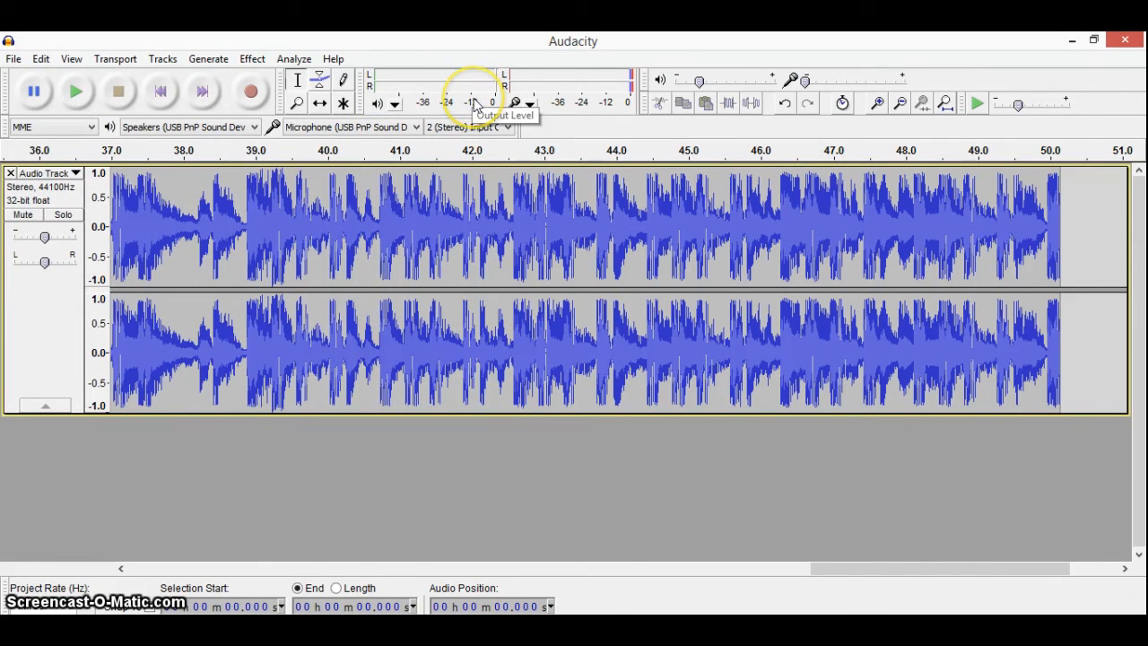
mouse_move(213, 353)
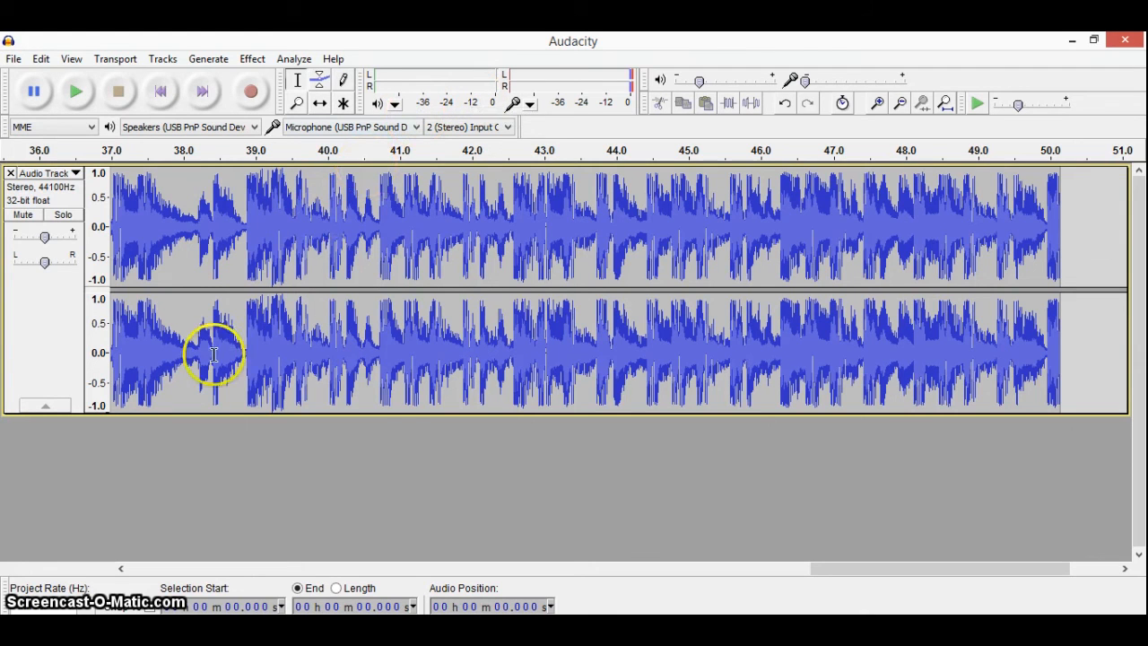